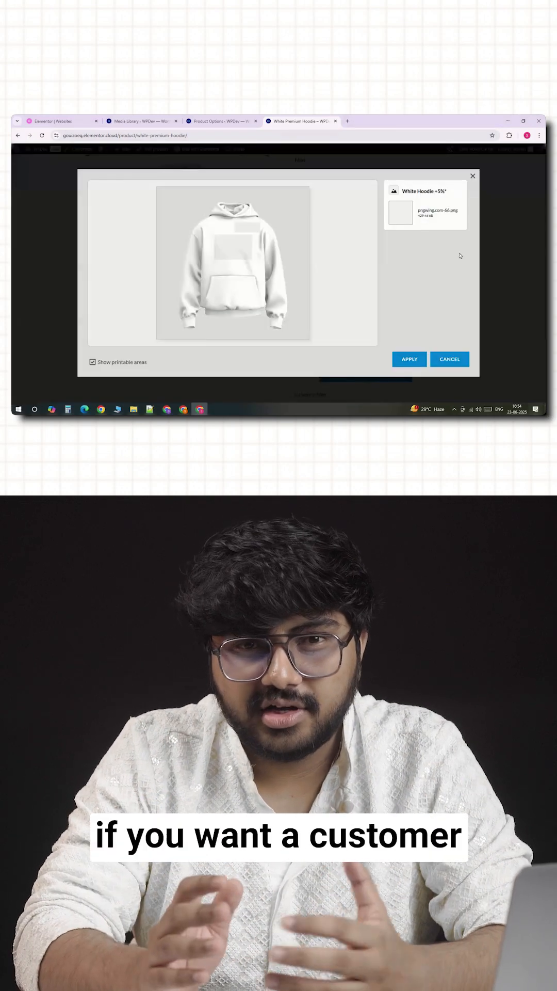
Apply the positioned eagle image to the hoodie and enter 'Sam' in the Insert Text field
{"action": "left_click", "coordinate": [409, 360]}
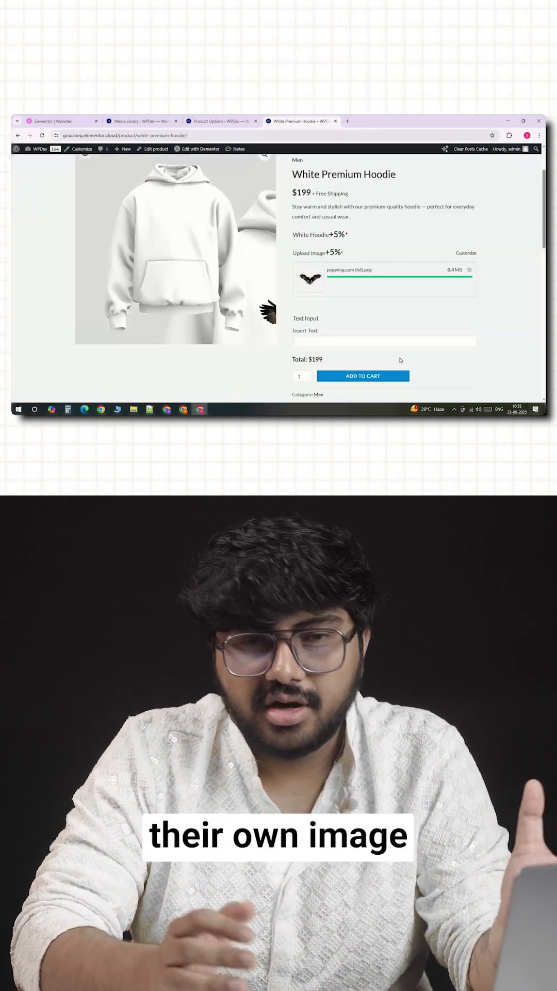
{"action": "type", "text": "Sam"}
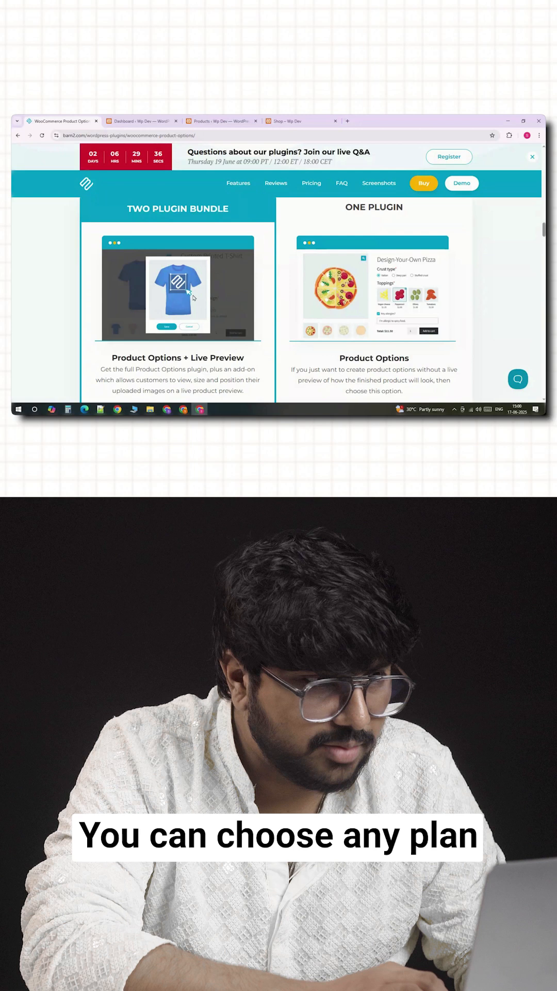
{"action": "scroll", "scroll_direction": "down", "scroll_amount": 3}
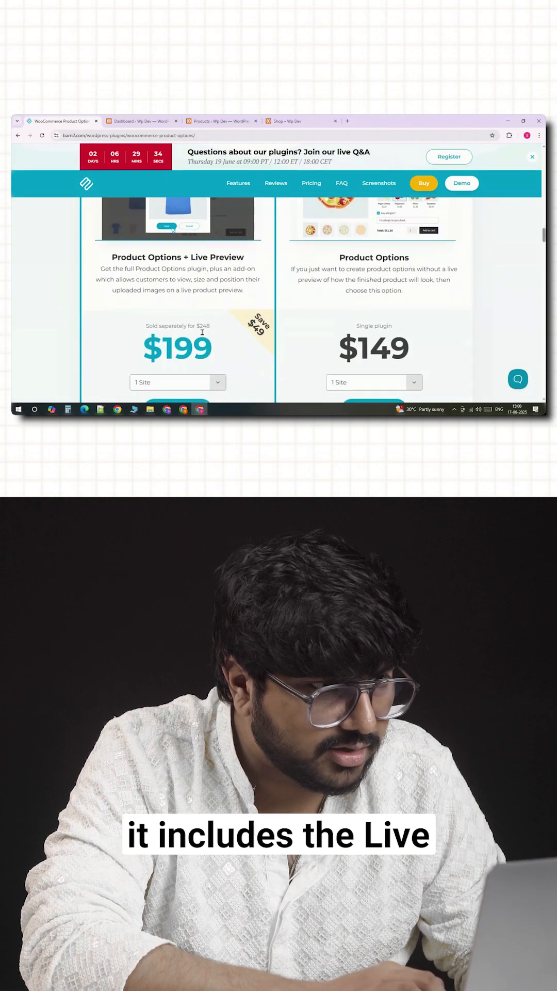
{"action": "scroll", "scroll_direction": "down", "scroll_amount": 3}
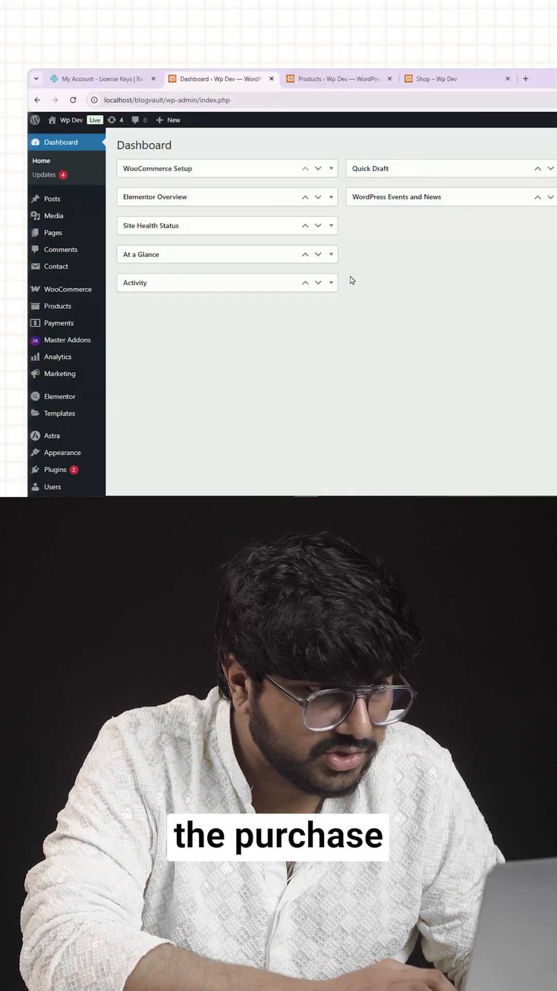
Activate the newly installed WooCommerce Product Options plugin
{"action": "scroll", "scroll_direction": "down", "scroll_amount": 3}
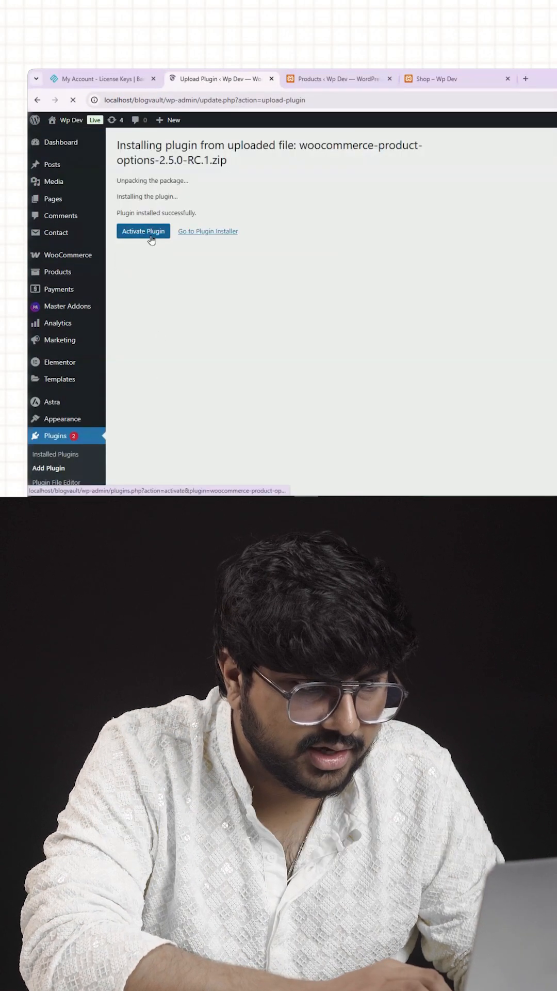
{"action": "left_click", "coordinate": [144, 230]}
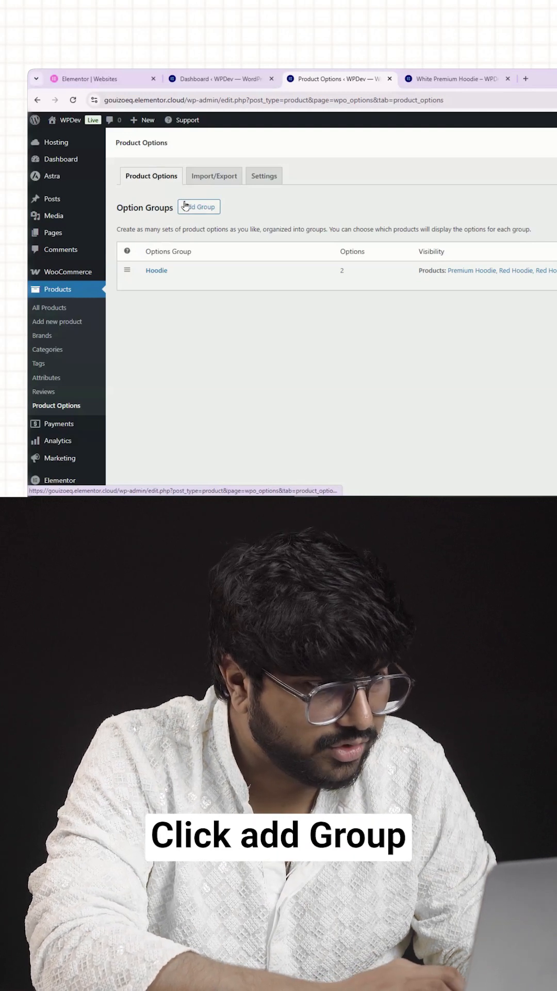
Create a new option group named 'Premium White Hood' shown on specific categories or products
{"action": "left_click", "coordinate": [199, 206]}
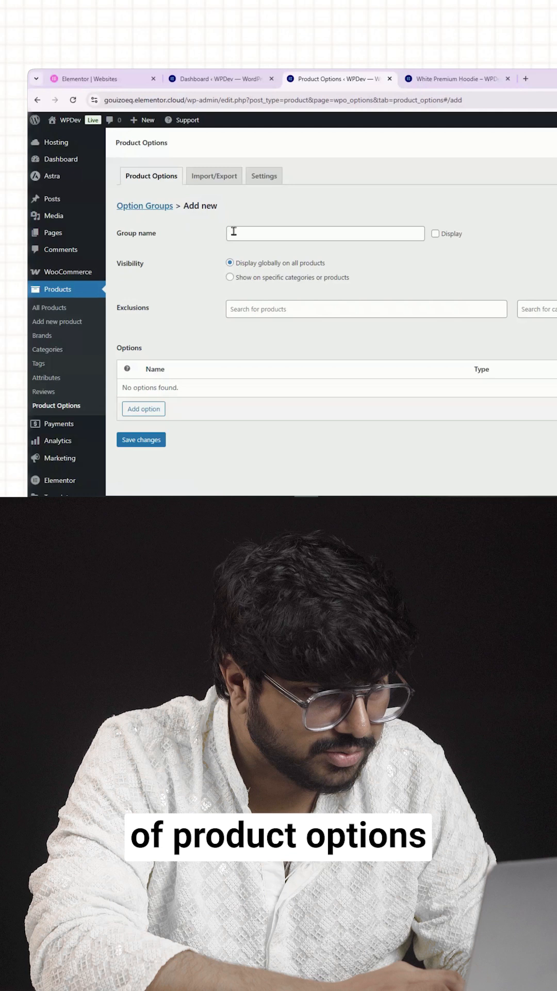
{"action": "left_click", "coordinate": [325, 233]}
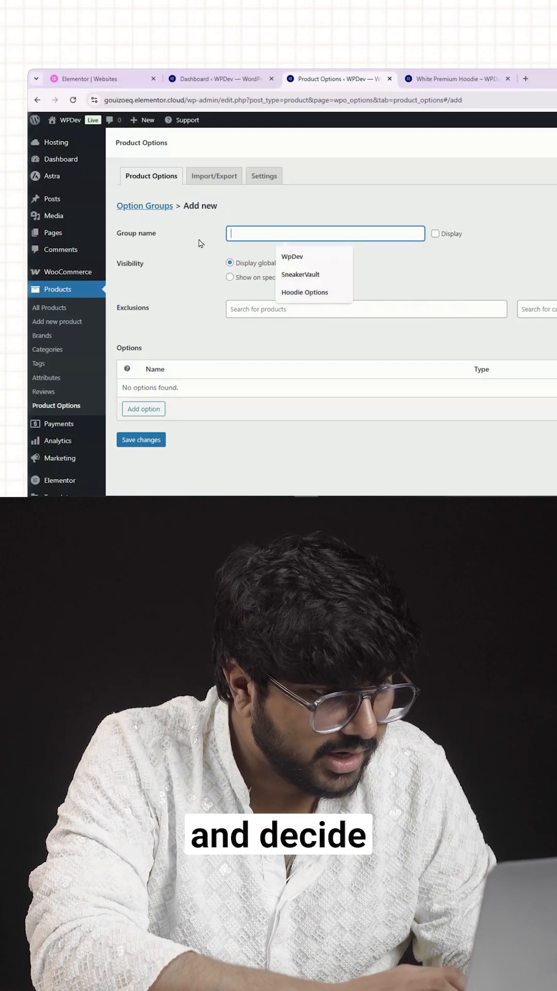
{"action": "type", "text": "Premium"}
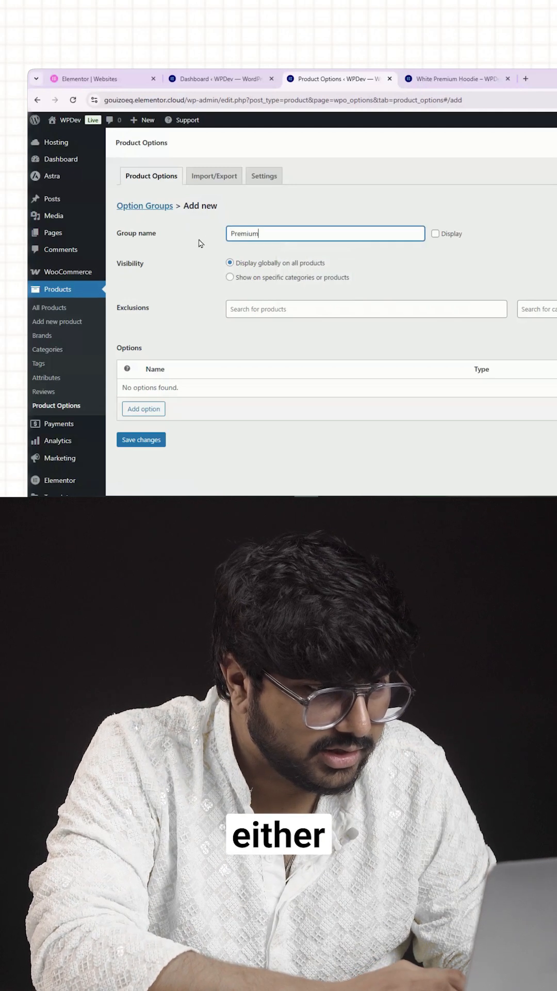
{"action": "type", "text": "W"}
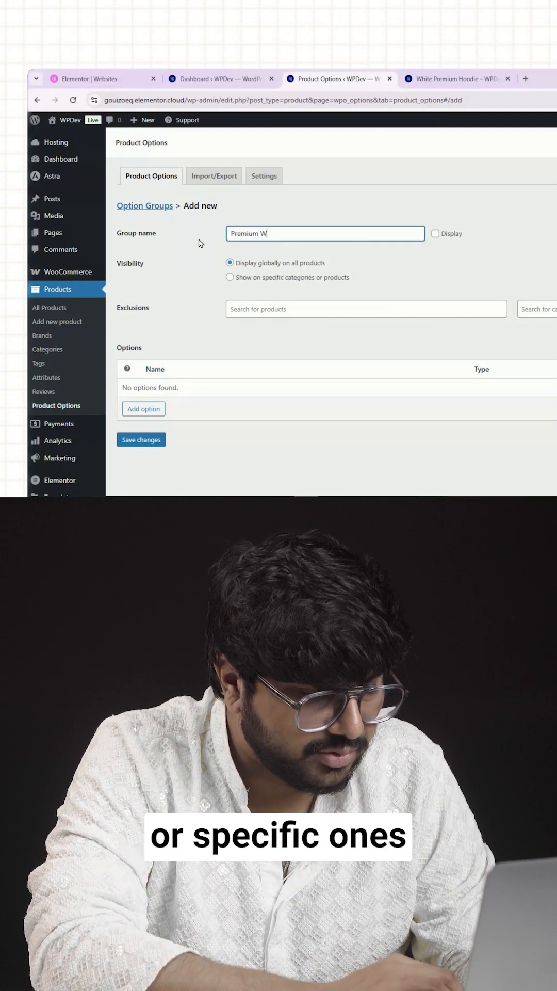
{"action": "type", "text": "hite Hood"}
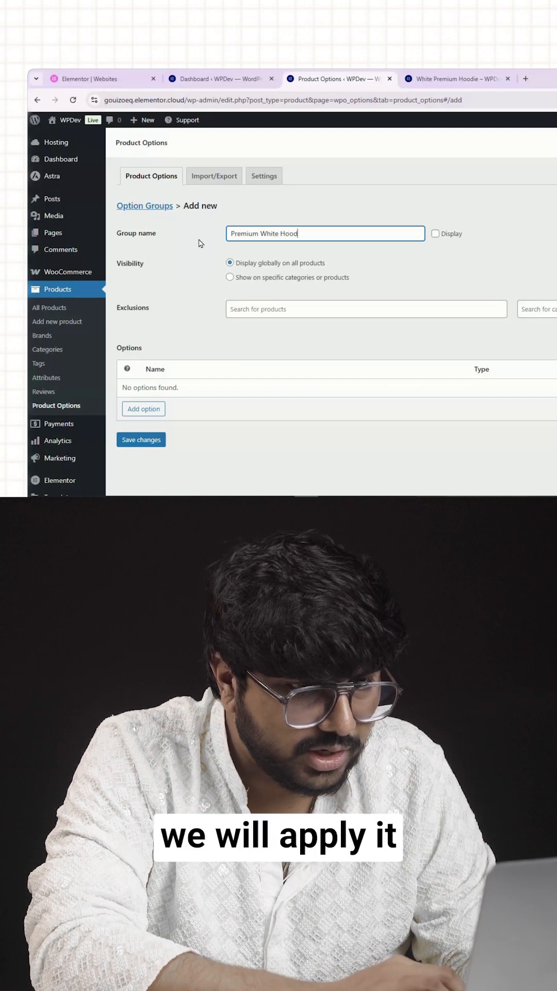
{"action": "left_click", "coordinate": [230, 276]}
{"action": "type", "text": "white"}
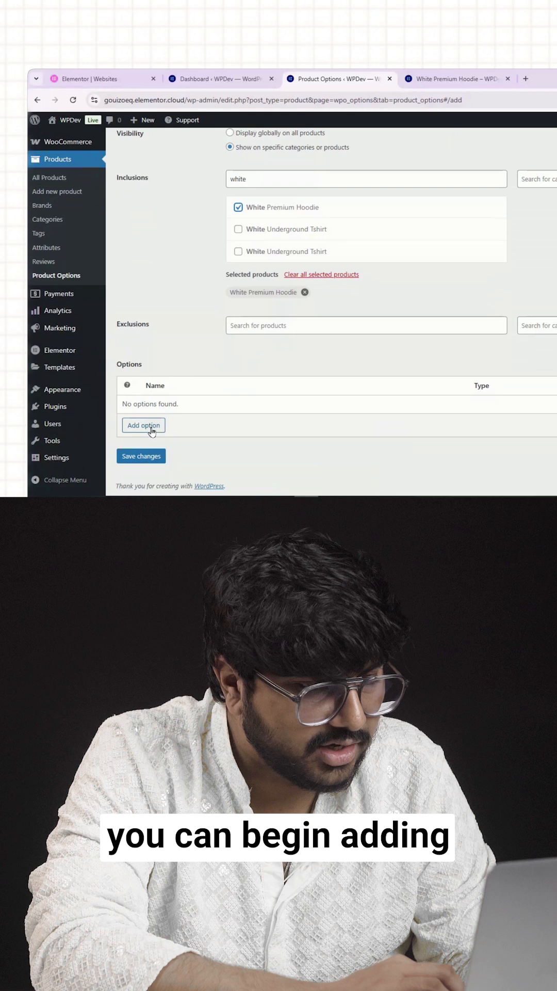
Add a new option to the group with the name 'White H' entered
{"action": "left_click", "coordinate": [143, 425]}
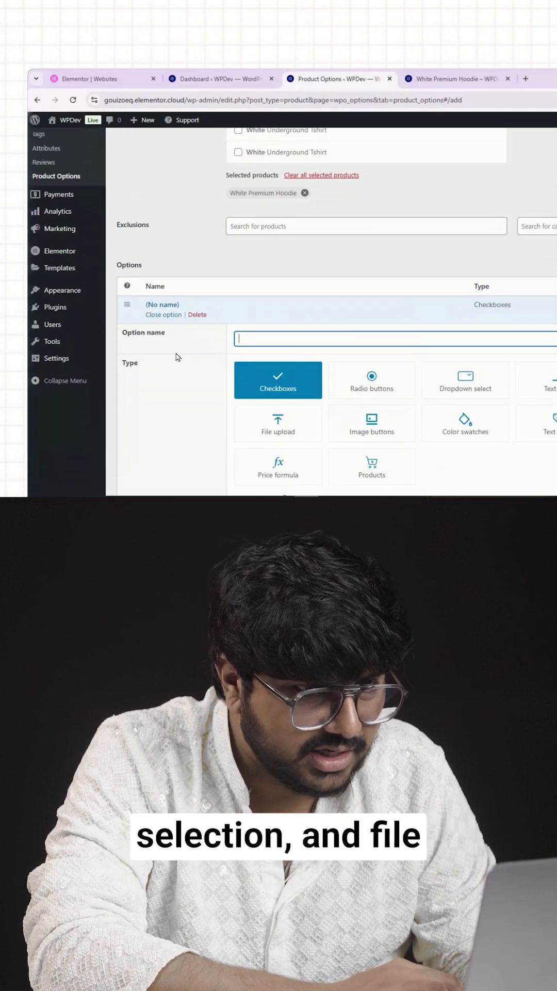
{"action": "type", "text": "White H"}
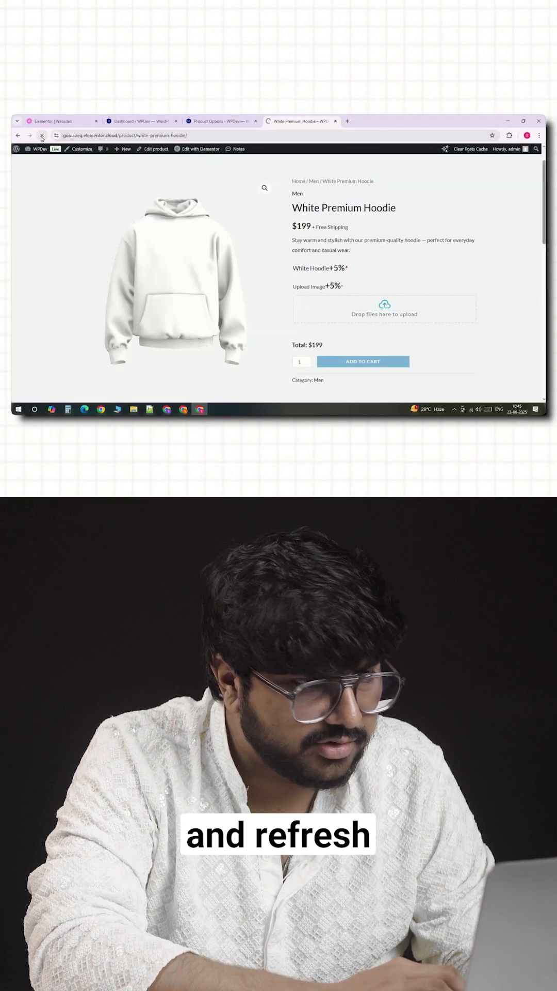
Reload the White Premium Hoodie page and scroll to view the Upload Image and Text Input fields
{"action": "left_click", "coordinate": [42, 135]}
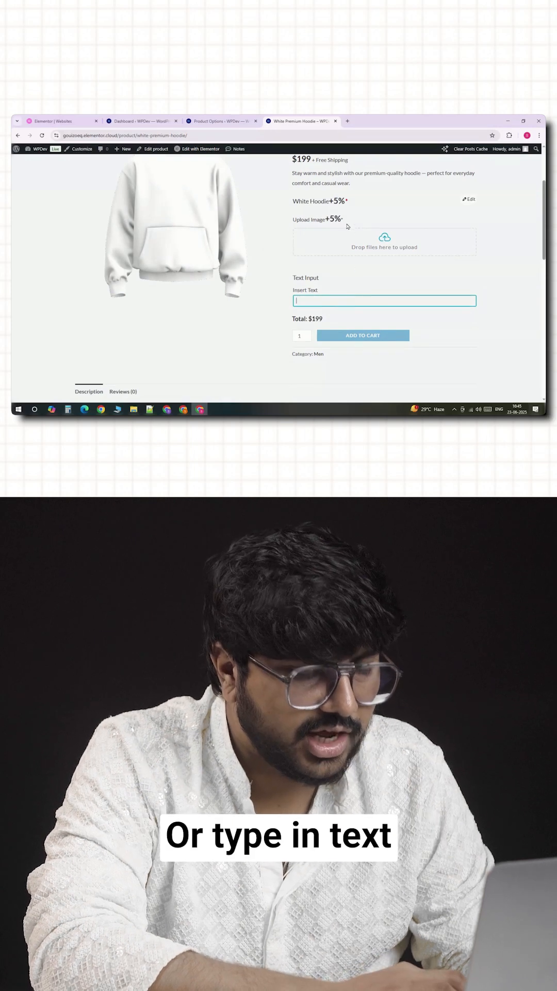
{"action": "scroll", "scroll_direction": "down", "scroll_amount": 3}
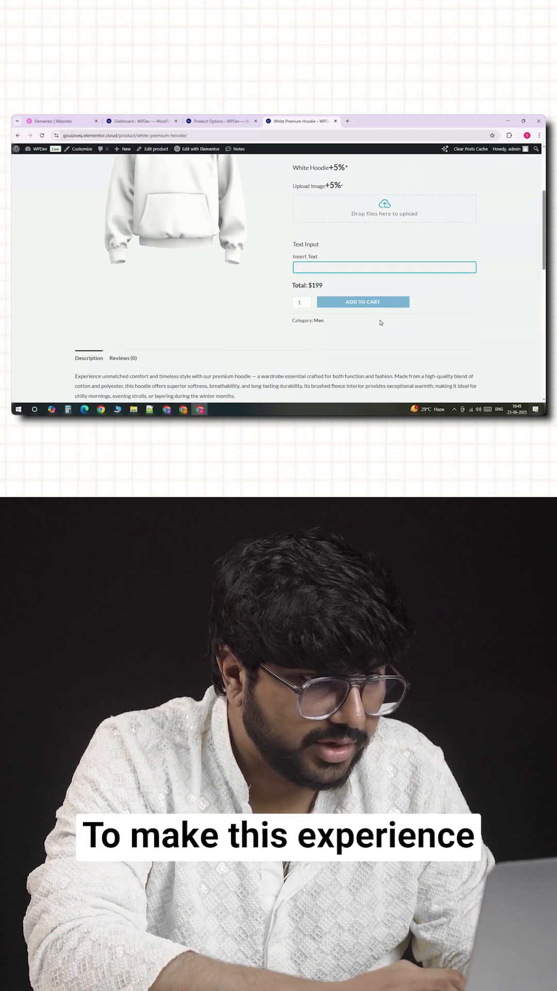
{"action": "scroll", "scroll_direction": "up", "scroll_amount": 3}
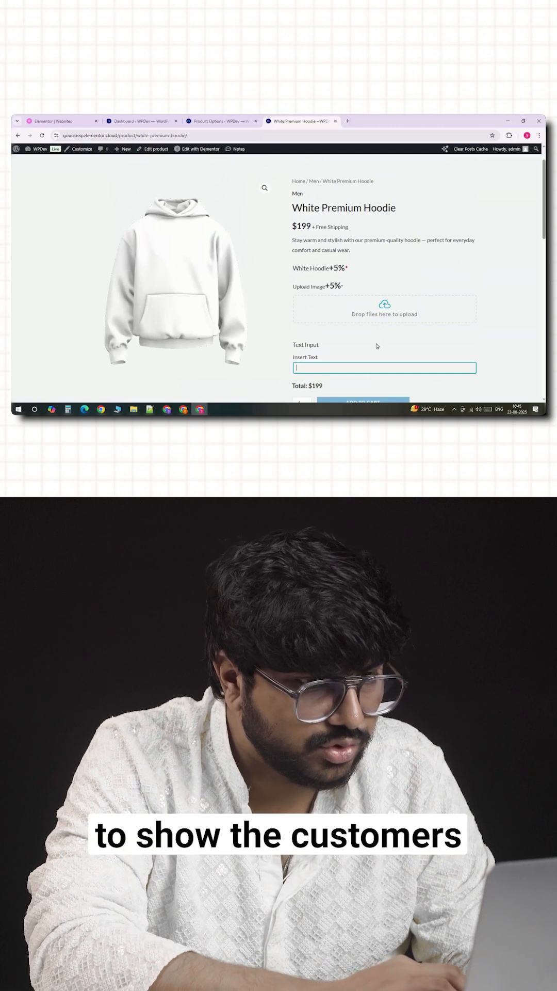
{"action": "scroll", "scroll_direction": "down", "scroll_amount": 3}
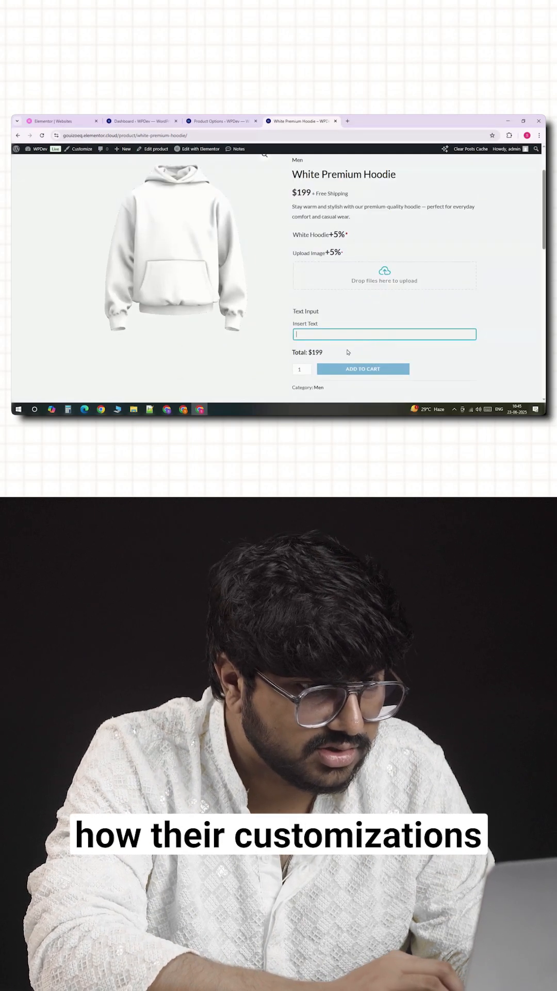